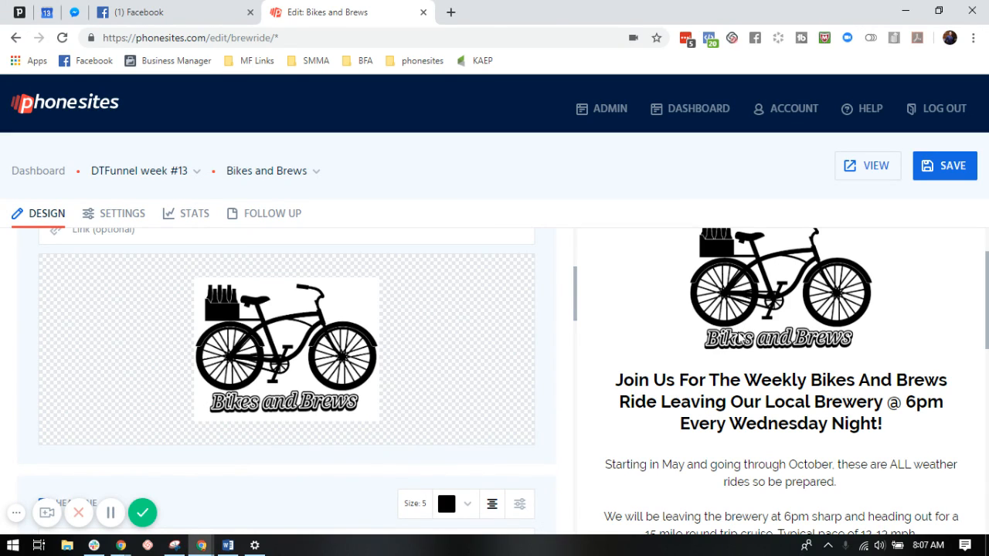
mouse_move(674, 322)
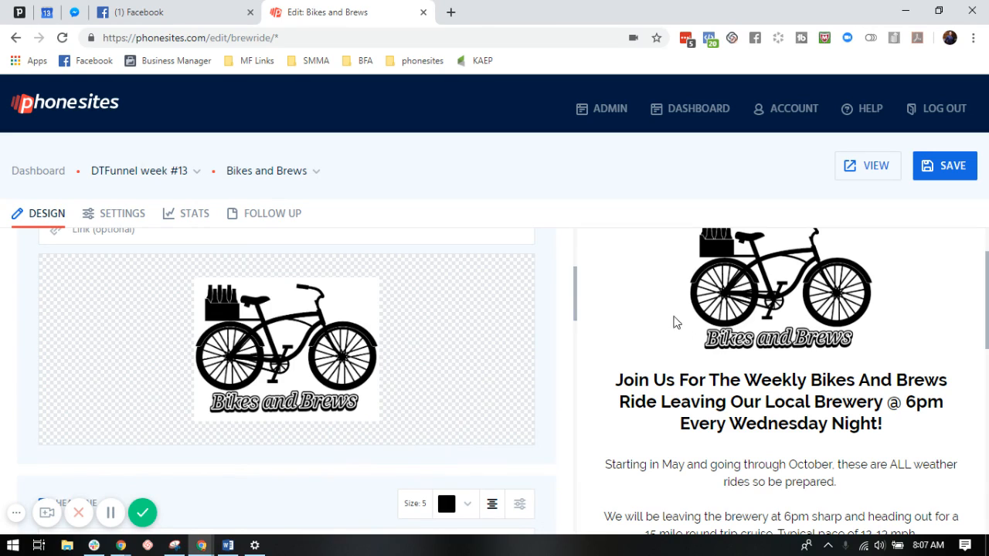
mouse_move(666, 331)
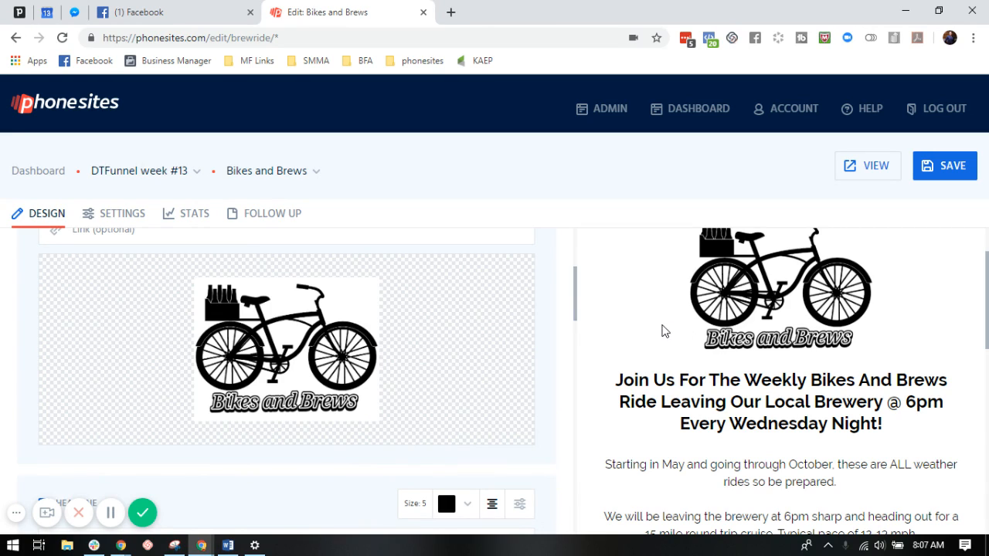
mouse_move(642, 348)
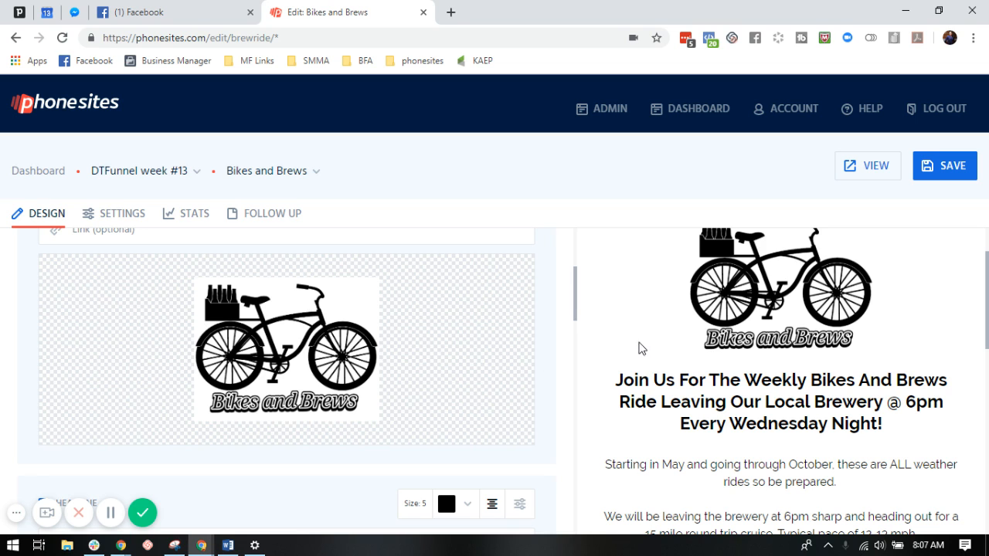
Step: Try the Bikes and Brews logo image at X-Large and Large, then set it to Medium
scroll(up, 3)
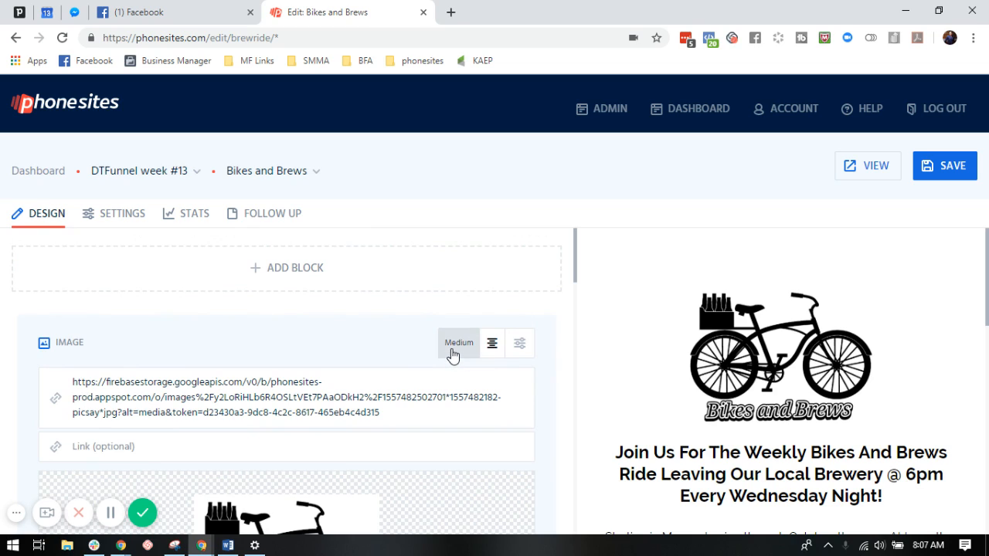
click(458, 343)
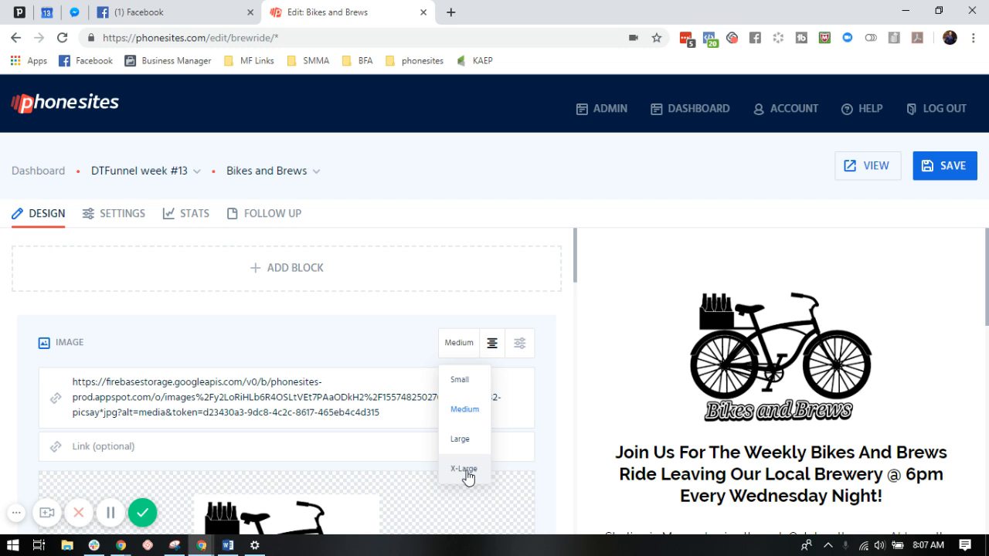
click(462, 469)
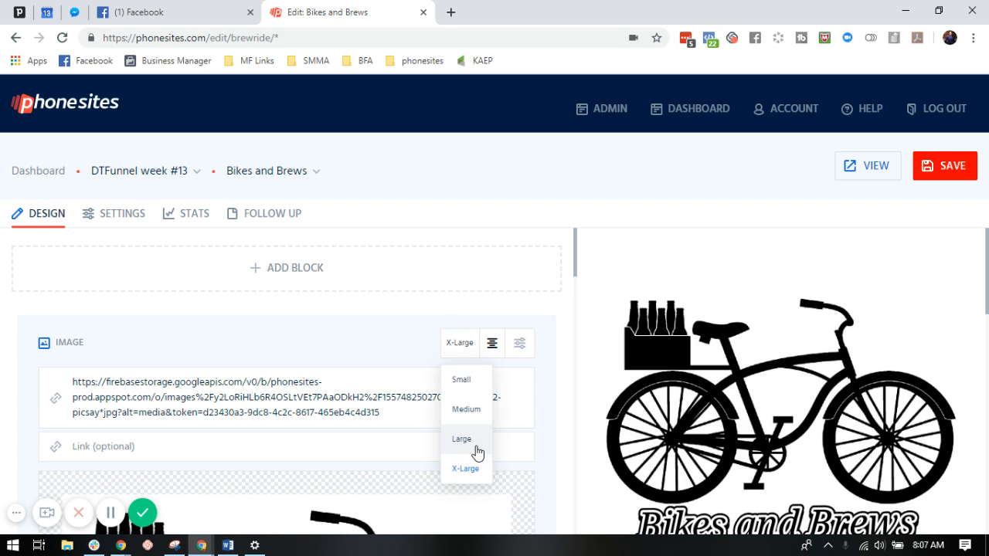
click(461, 439)
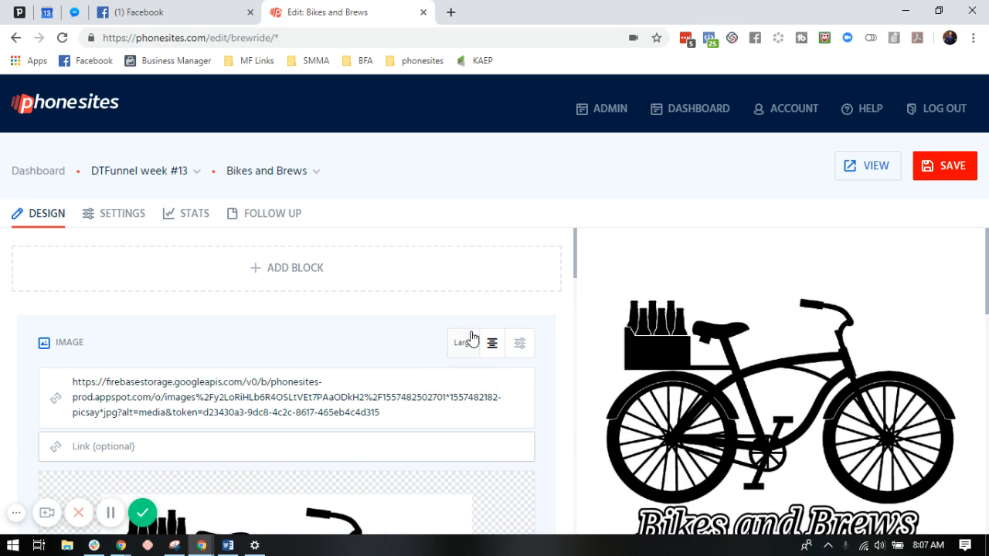
click(462, 342)
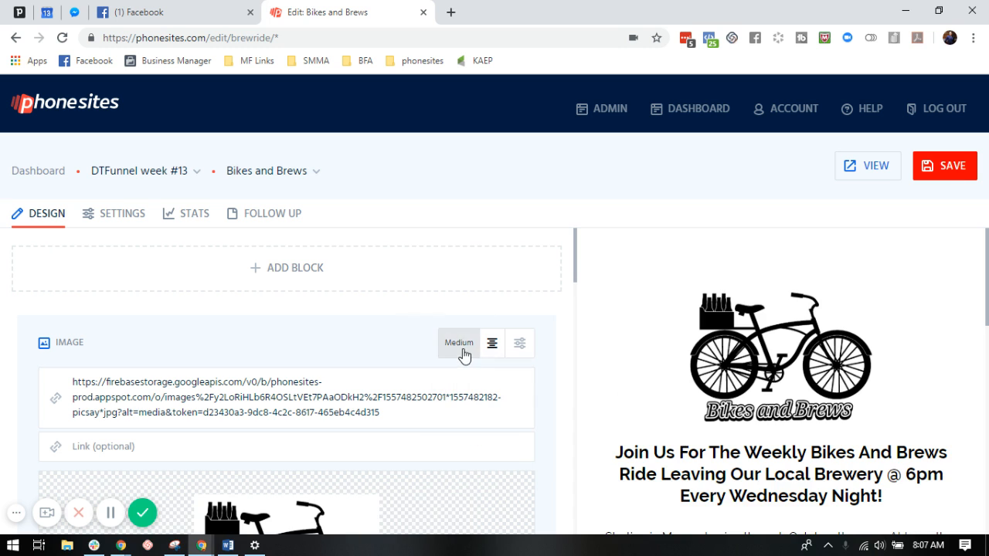
scroll(down, 3)
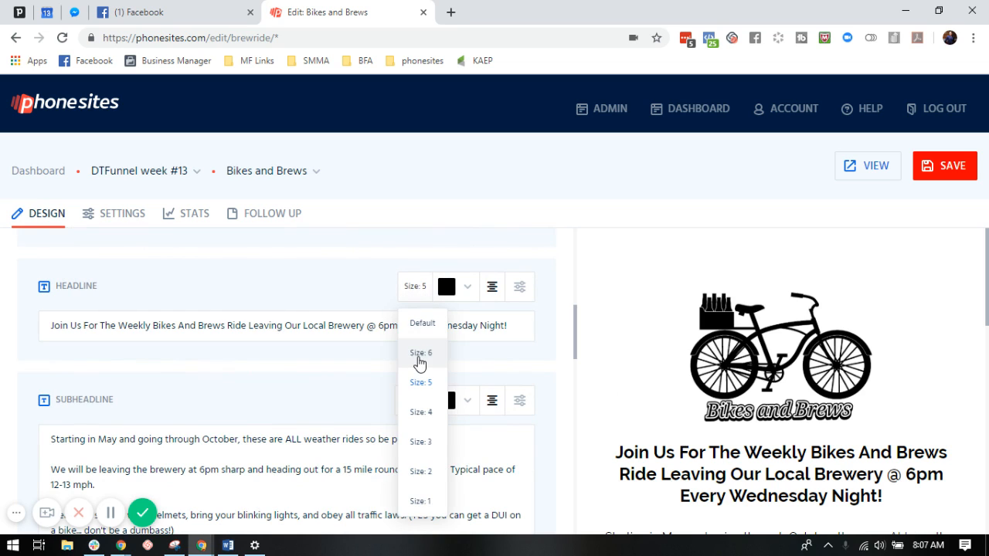
Step: Try the weekly-ride headline at Size 6 and Size 1, then set it to Size 4
click(421, 352)
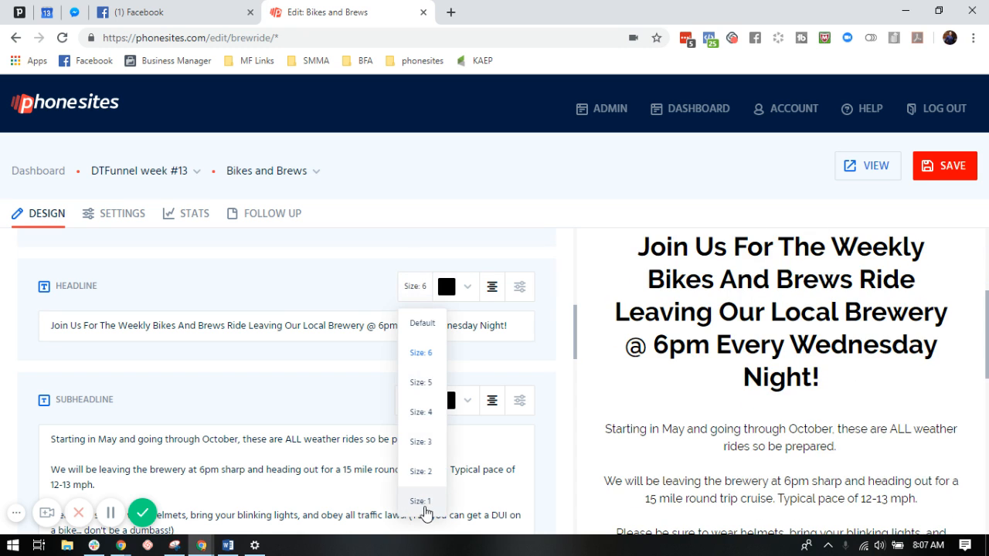
click(420, 501)
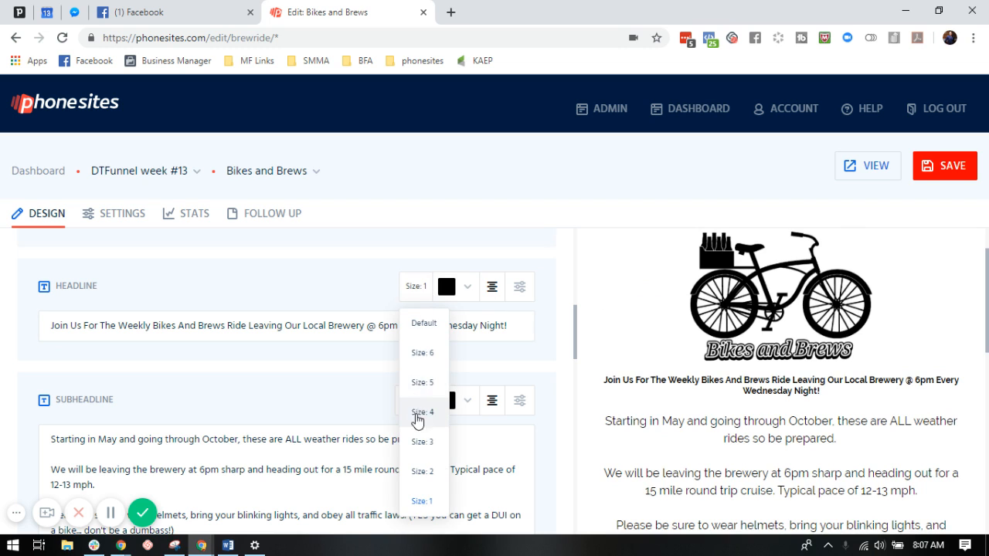
click(422, 410)
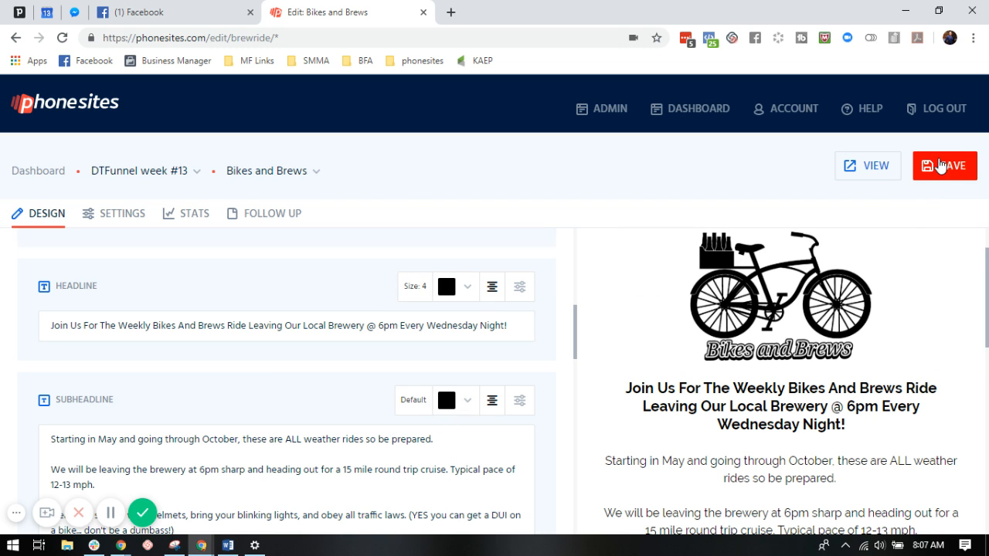